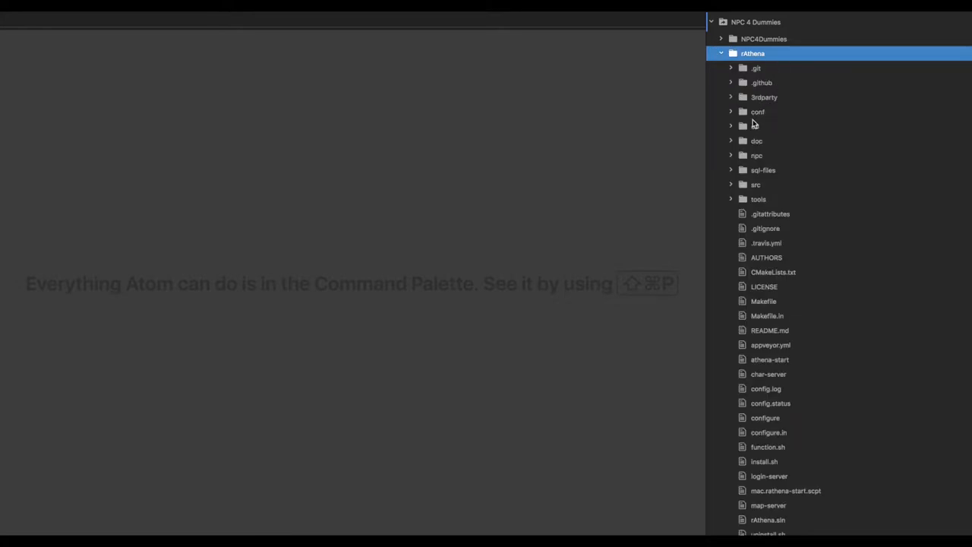
# Step: Create a new folder named basics inside rAthena > npc > 4dummies
pyautogui.click(732, 155)
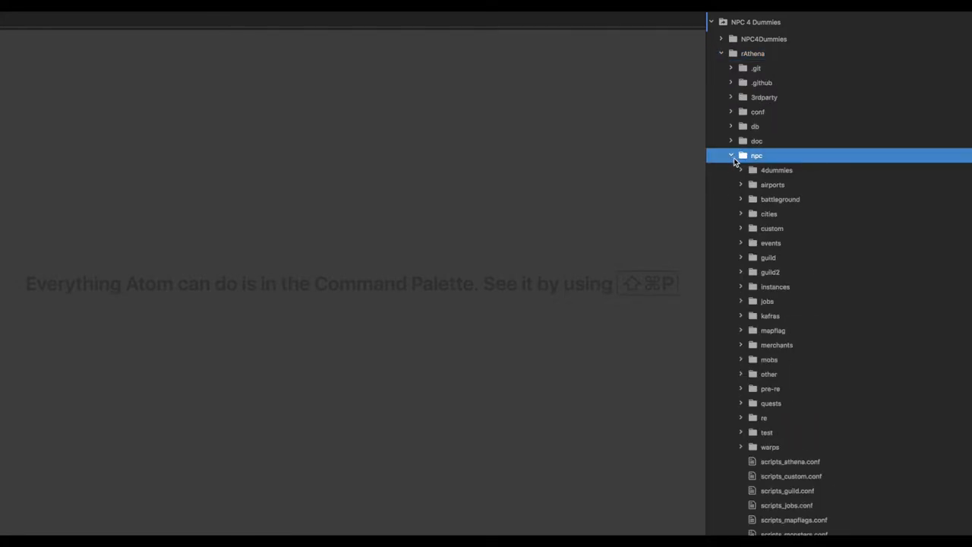
pyautogui.click(777, 169)
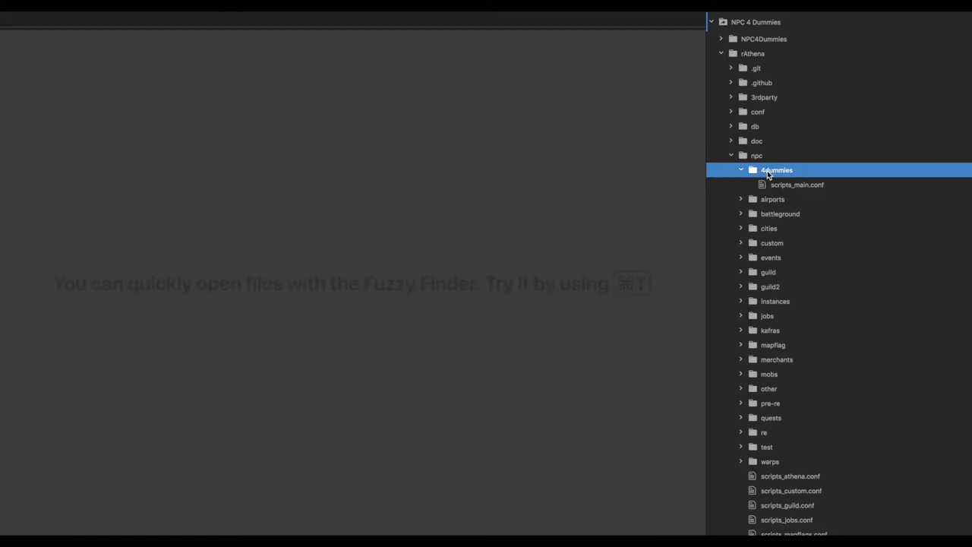
pyautogui.rightClick(776, 169)
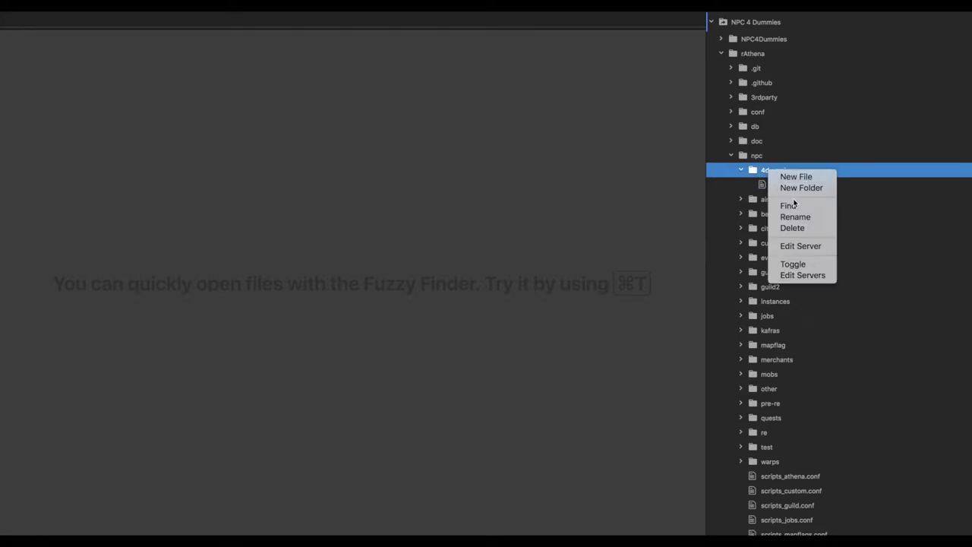
pyautogui.moveTo(801, 188)
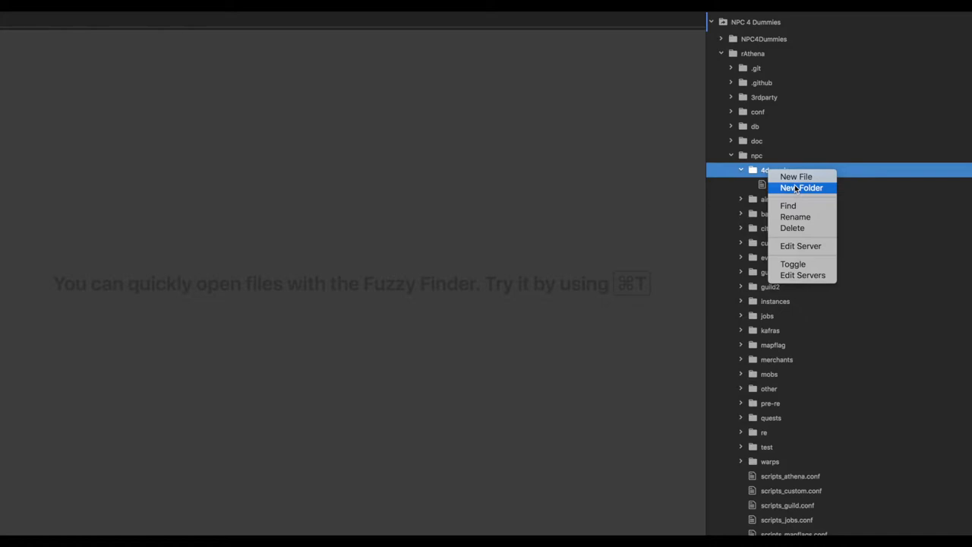
pyautogui.click(802, 188)
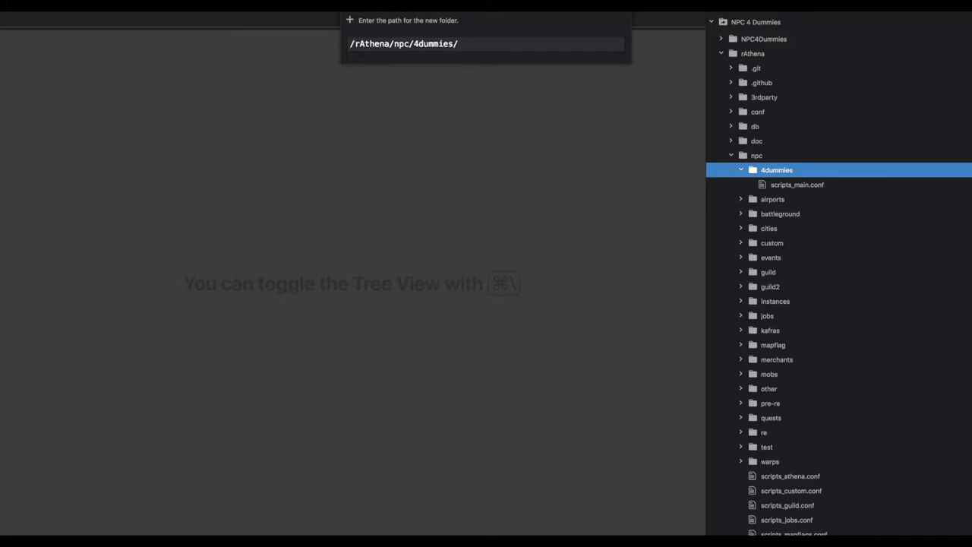
pyautogui.write('basics')
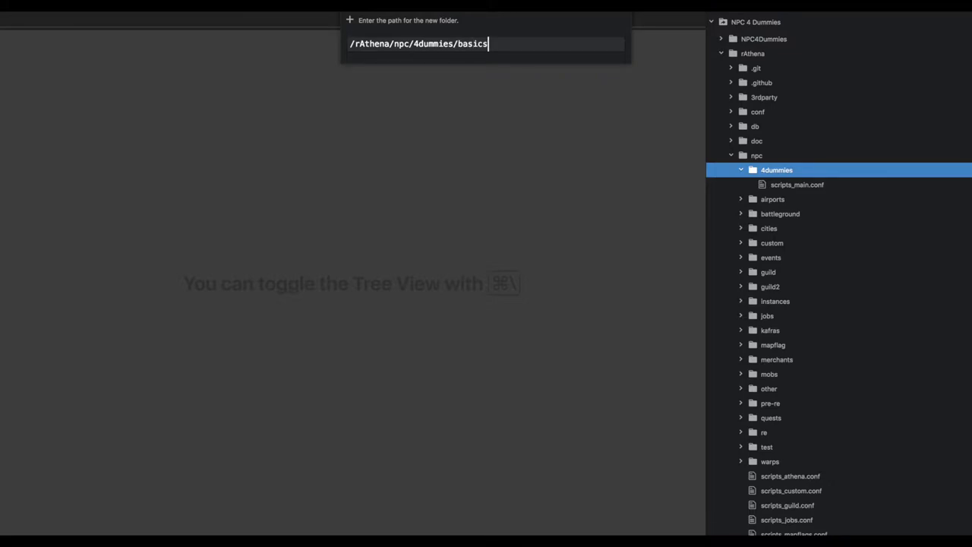
pyautogui.press('Enter')
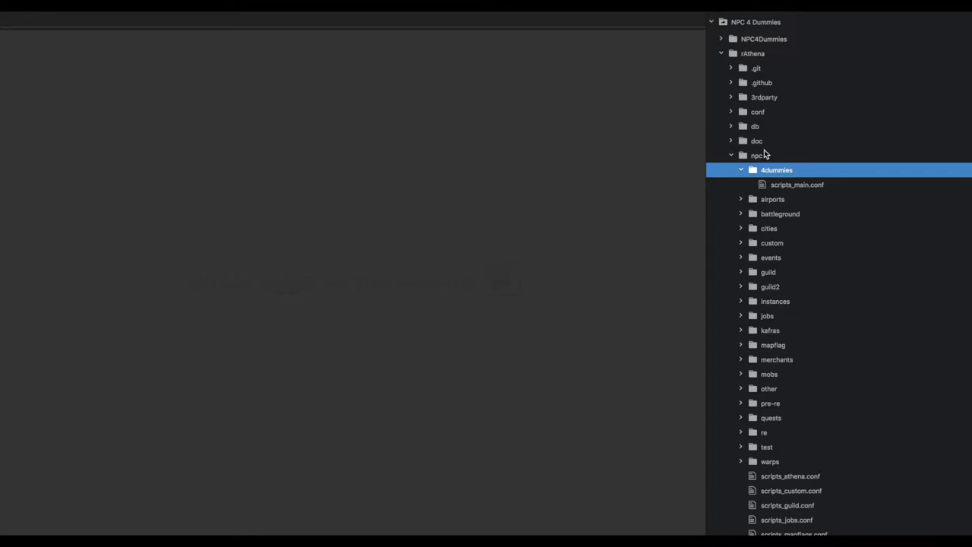
# Step: Create starter.txt inside the basics folder and open it in the editor
pyautogui.click(731, 155)
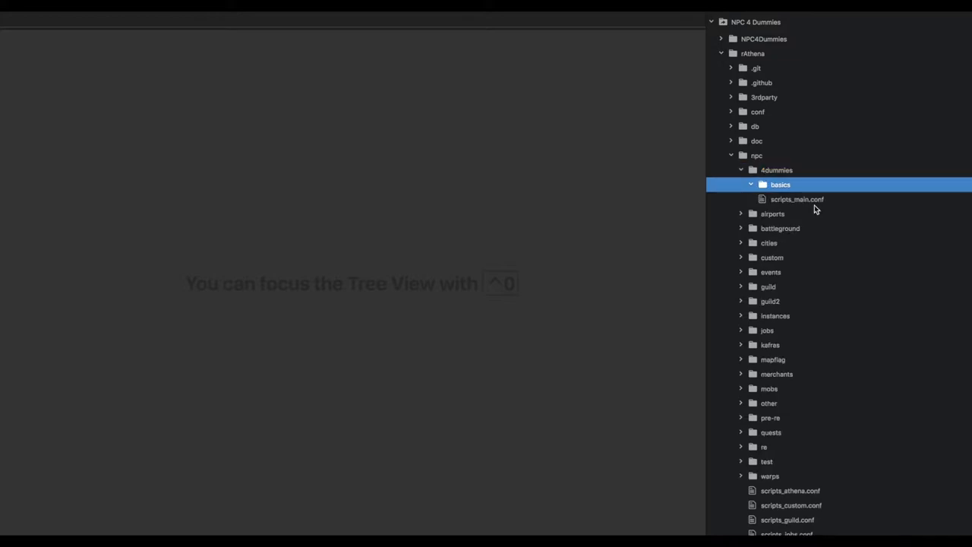
pyautogui.moveTo(781, 184)
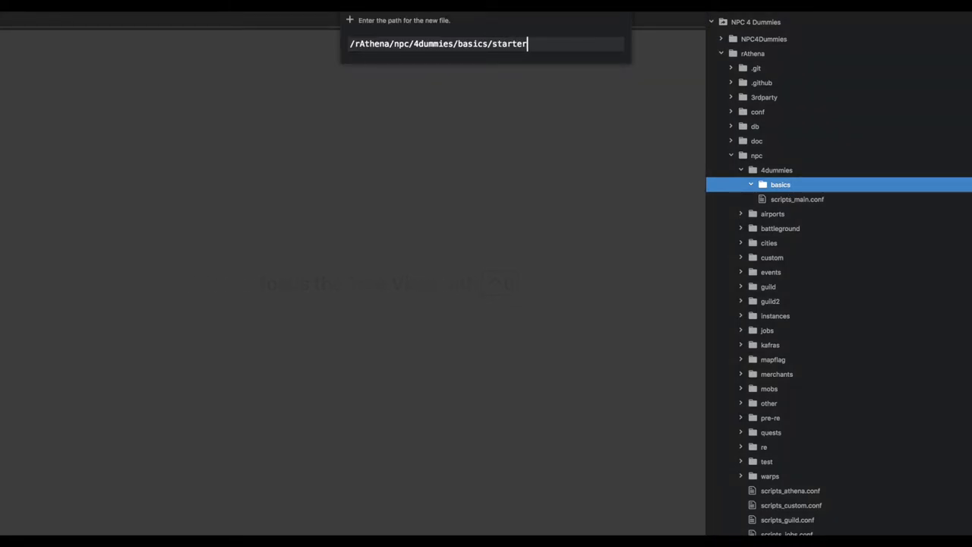
pyautogui.write('.txt')
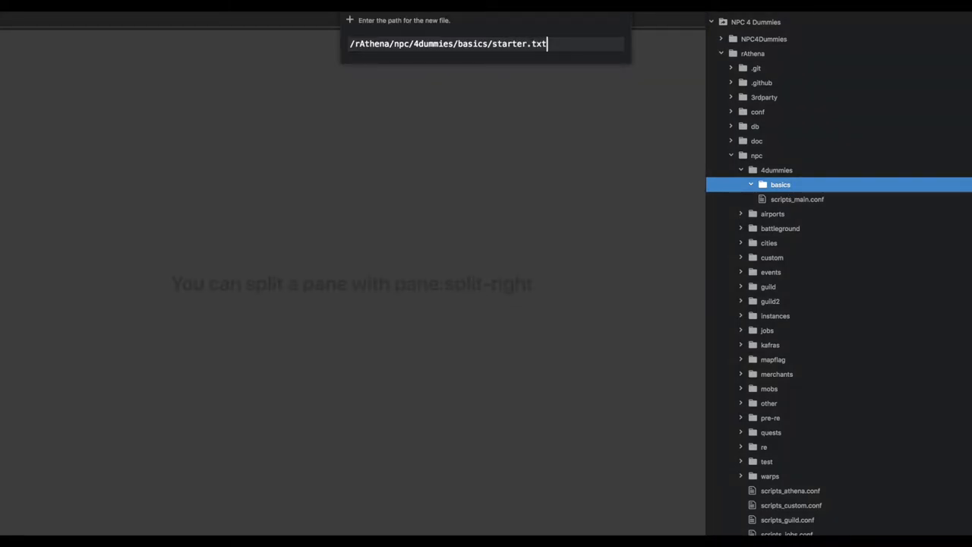
pyautogui.press('Enter')
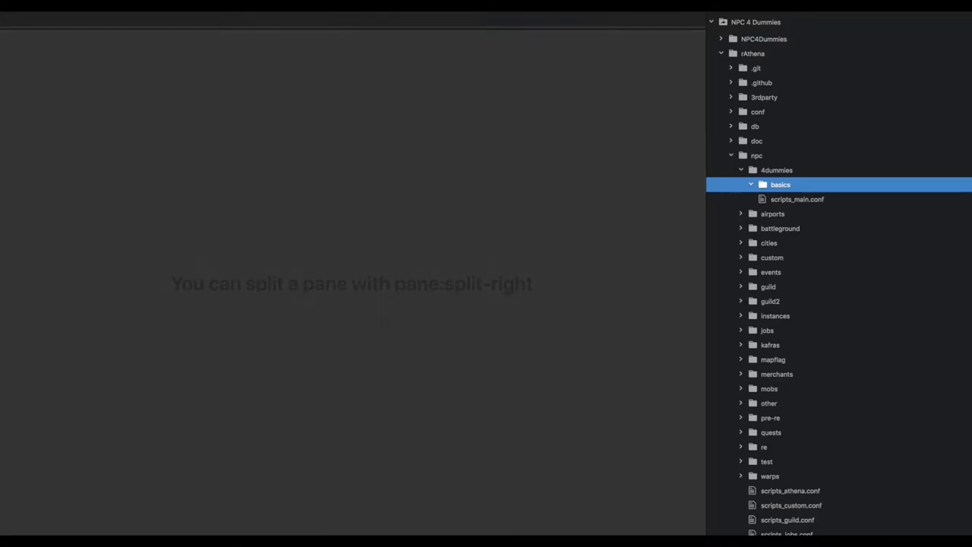
pyautogui.click(756, 155)
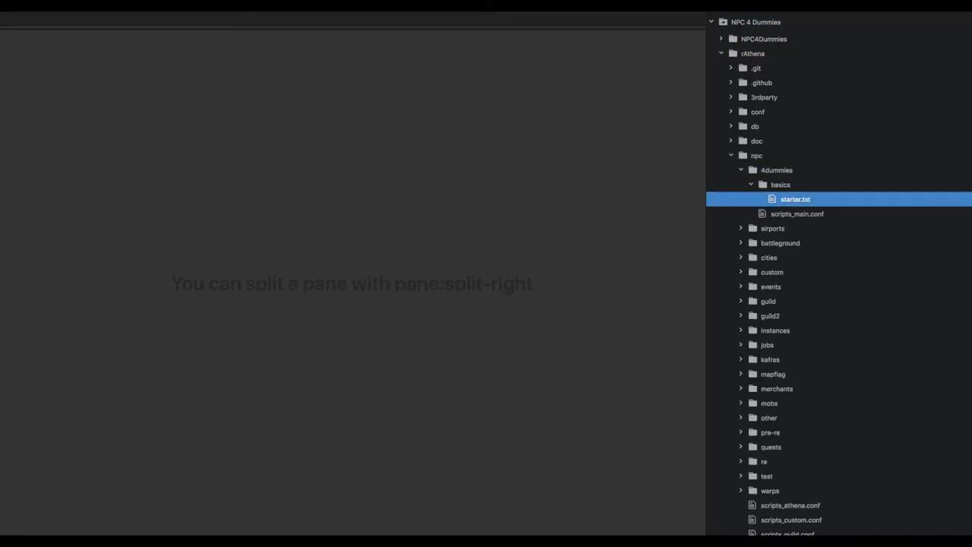
pyautogui.doubleClick(796, 198)
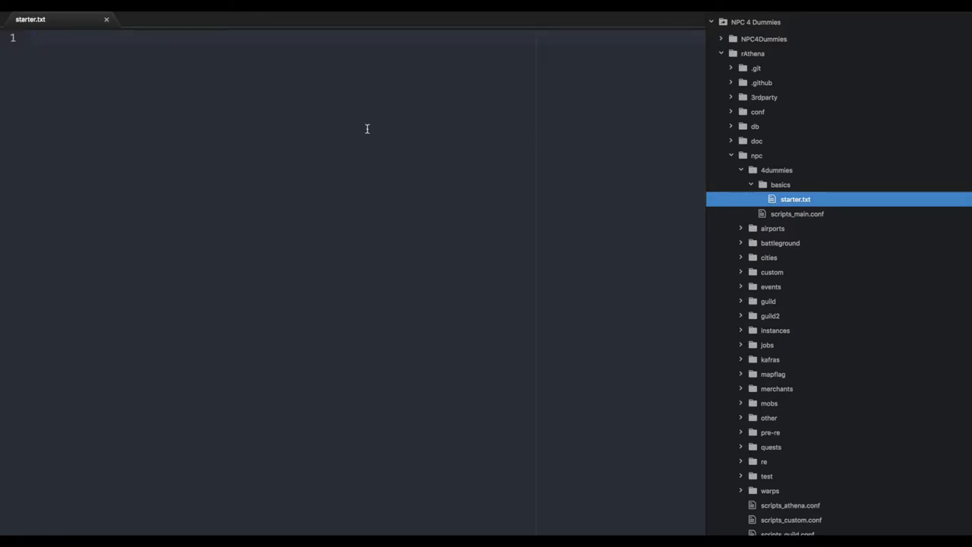
# Step: Run /where in the Stock-RO client to show the character's map and coordinates
pyautogui.click(33, 39)
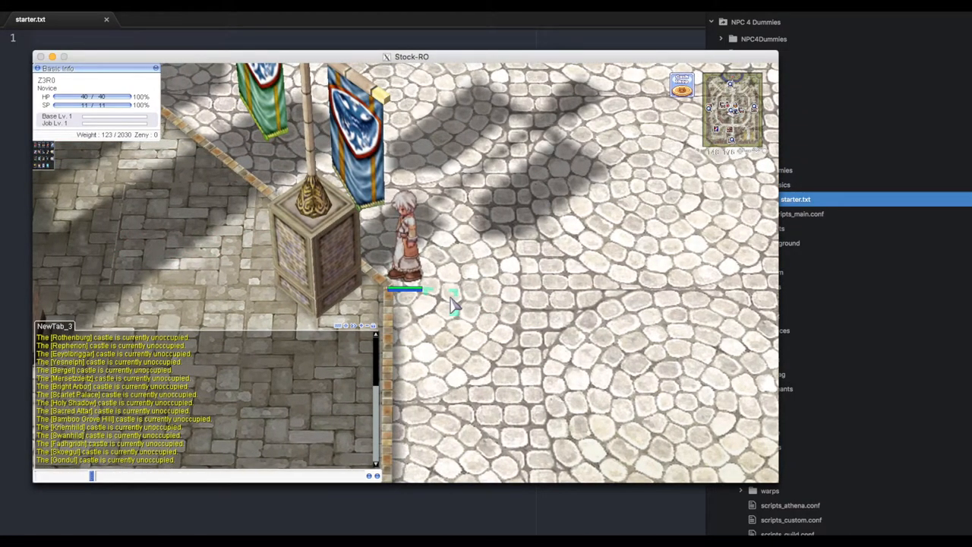
pyautogui.write('/where')
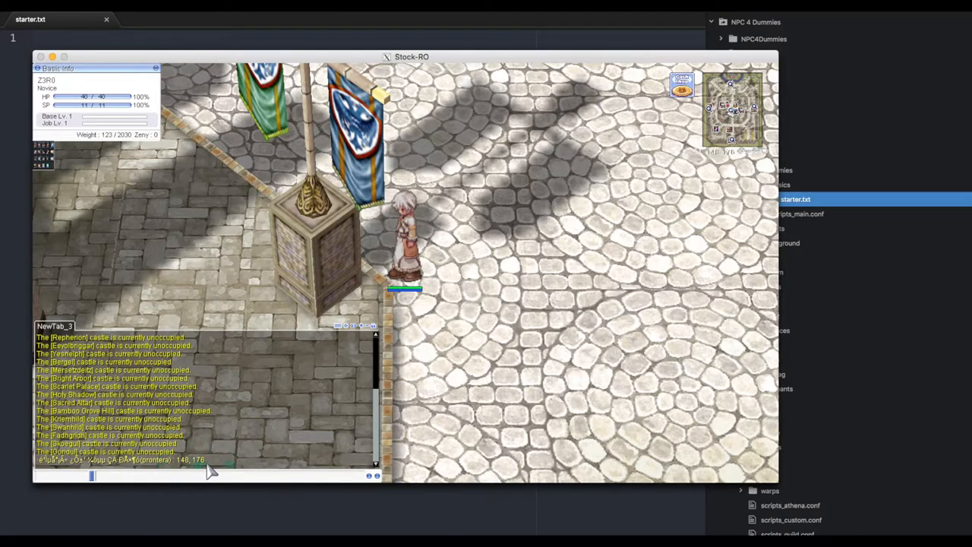
pyautogui.click(590, 404)
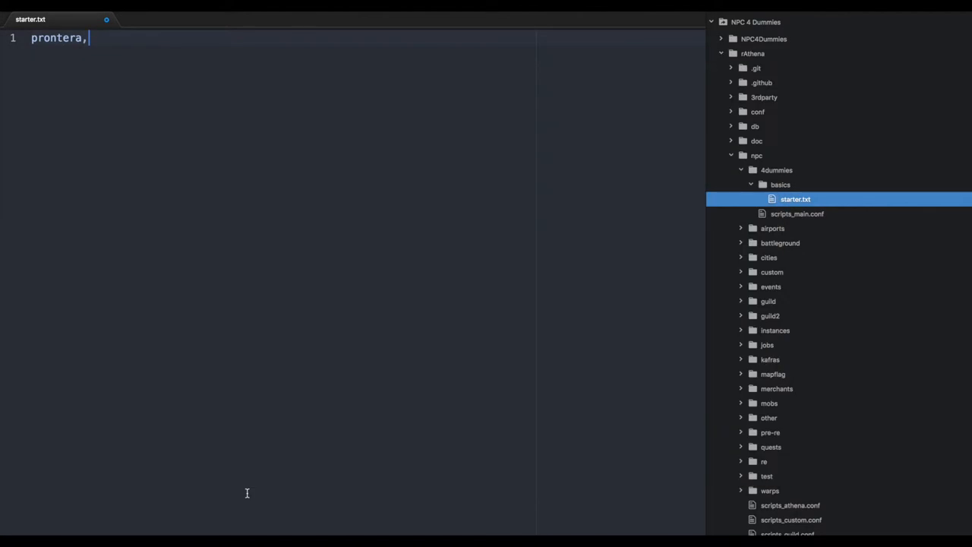
# Step: Complete line 1 of starter.txt as prontera,148,176, with a trailing comma
pyautogui.write('148,17')
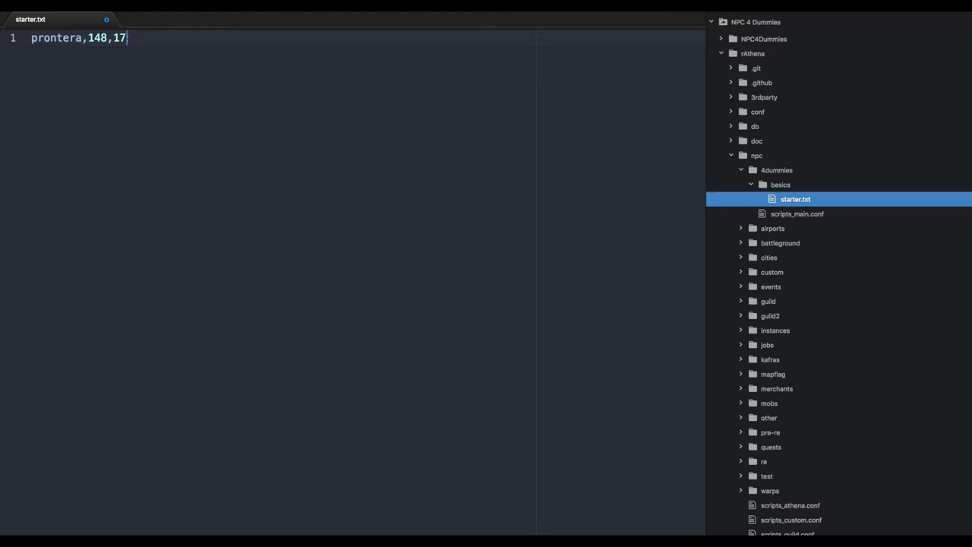
pyautogui.write('6')
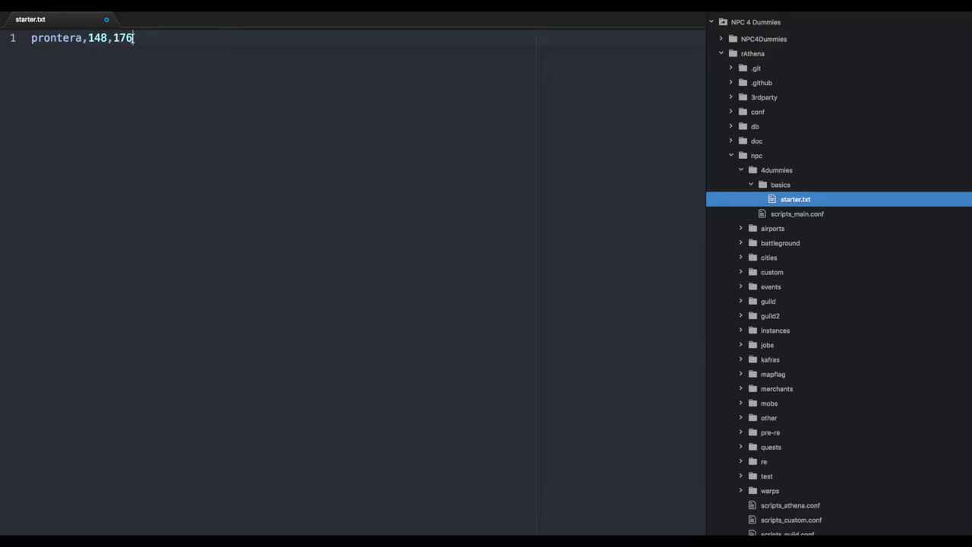
pyautogui.write(',')
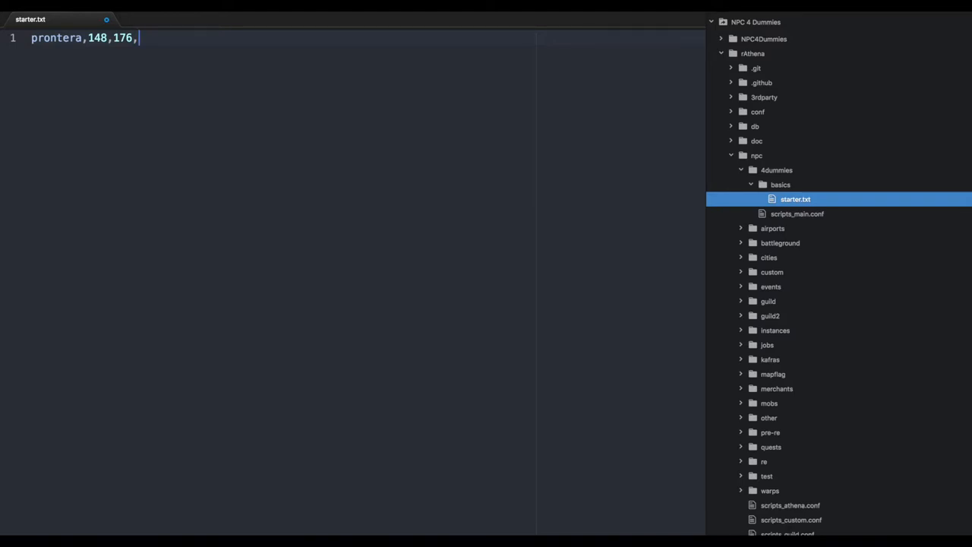
# Step: Continue the header with facing 4, the script type and the NPC name StarterNPC
pyautogui.write('4')
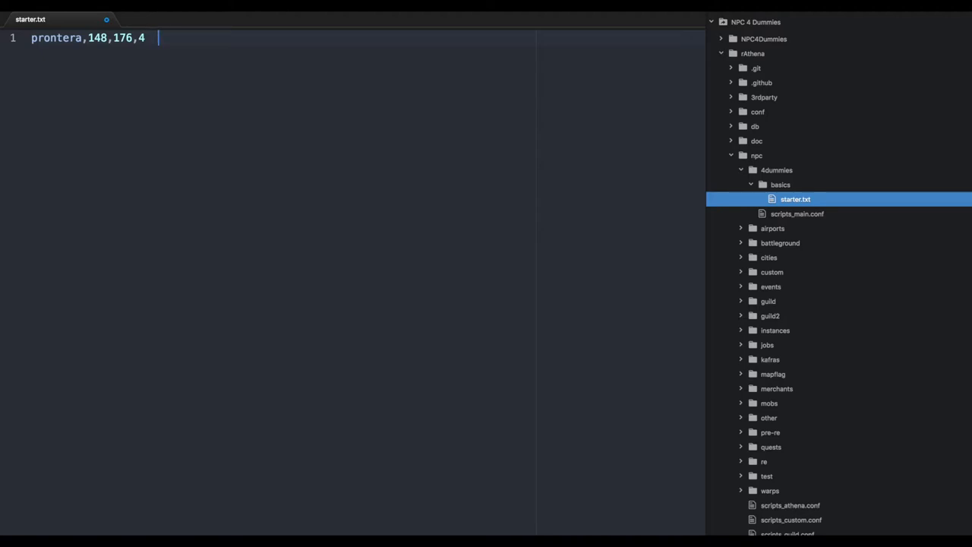
pyautogui.write('script')
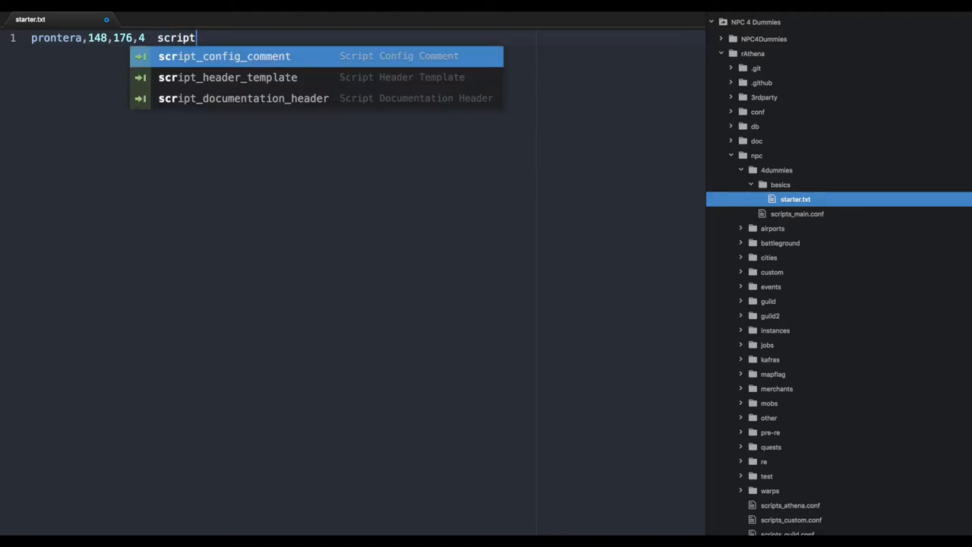
pyautogui.press('Escape')
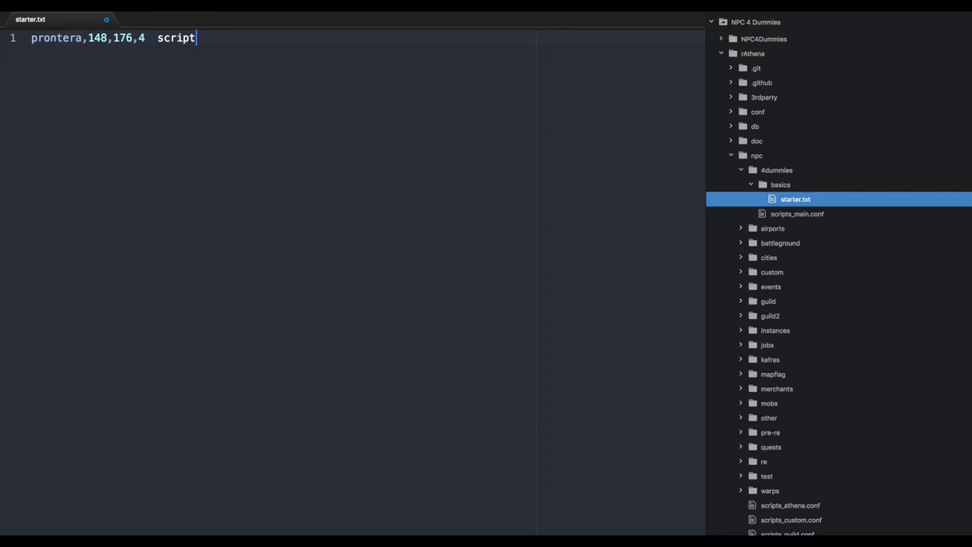
pyautogui.write('" "')
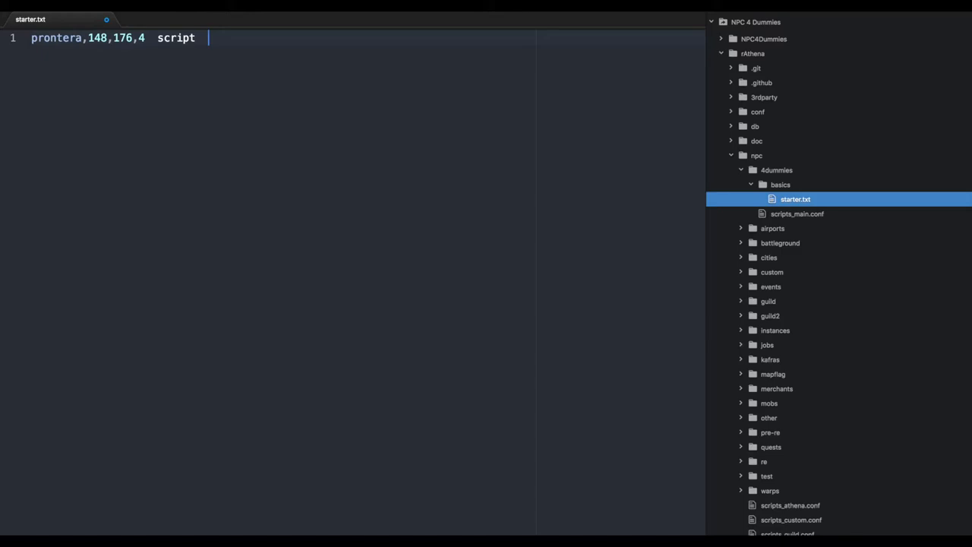
pyautogui.write('S')
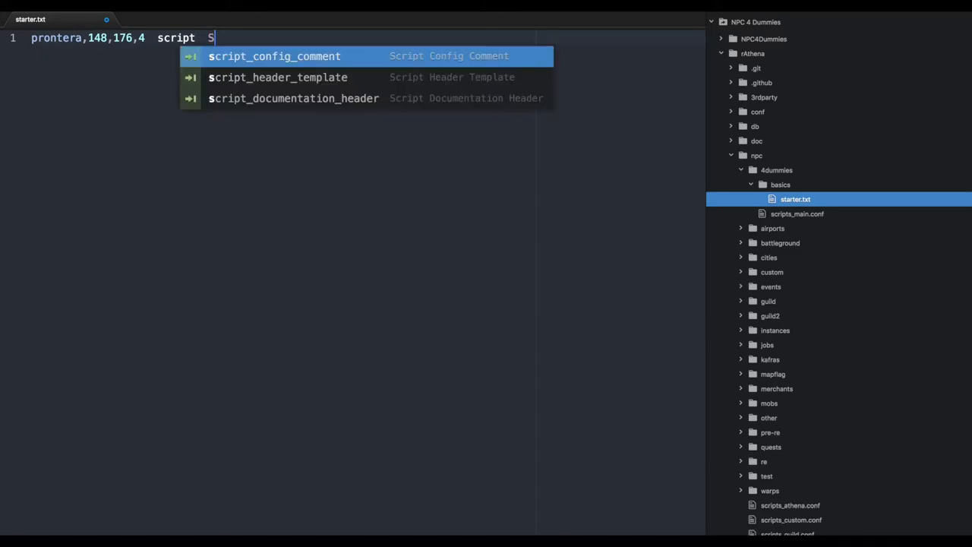
pyautogui.write('tarterNPC')
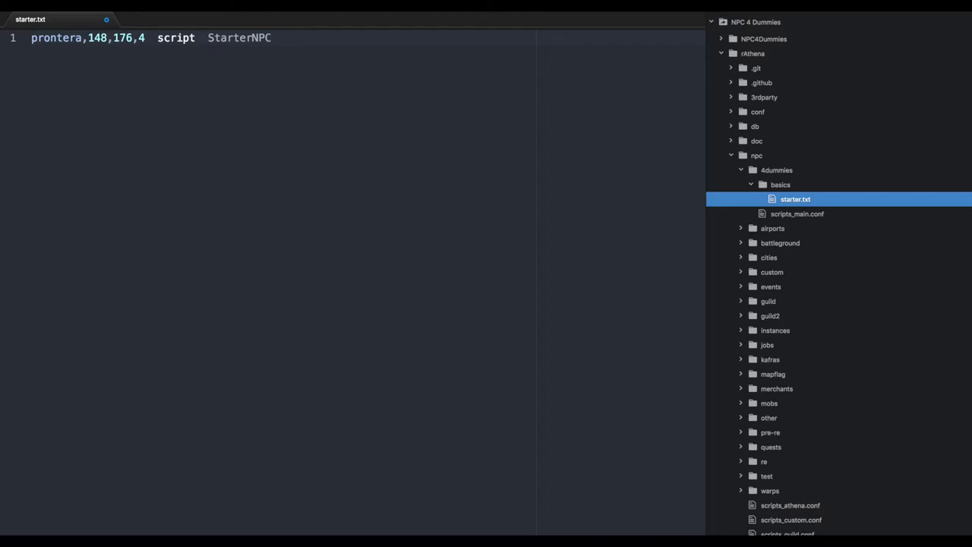
# Step: Add the hidden suffix so the NPC name reads StarterNPC#001
pyautogui.click(269, 37)
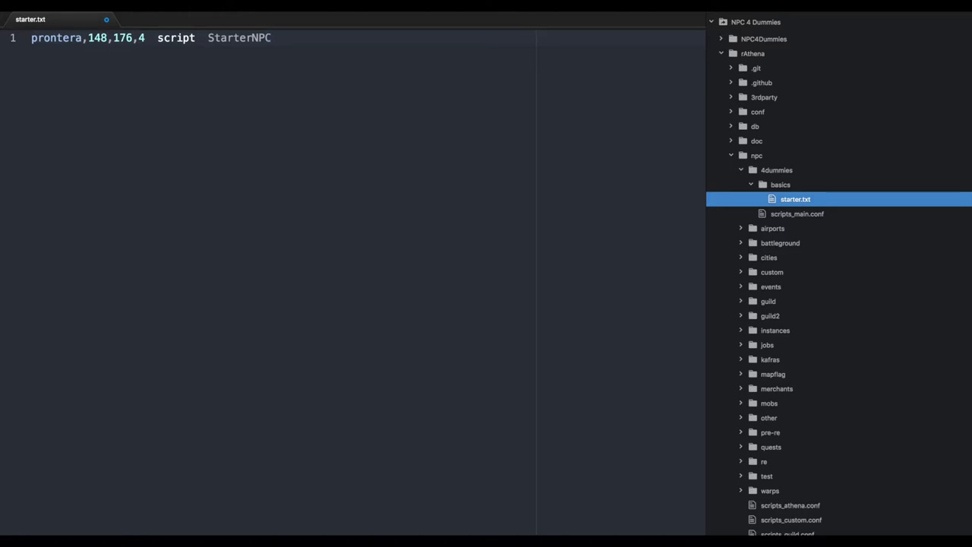
pyautogui.write('#001')
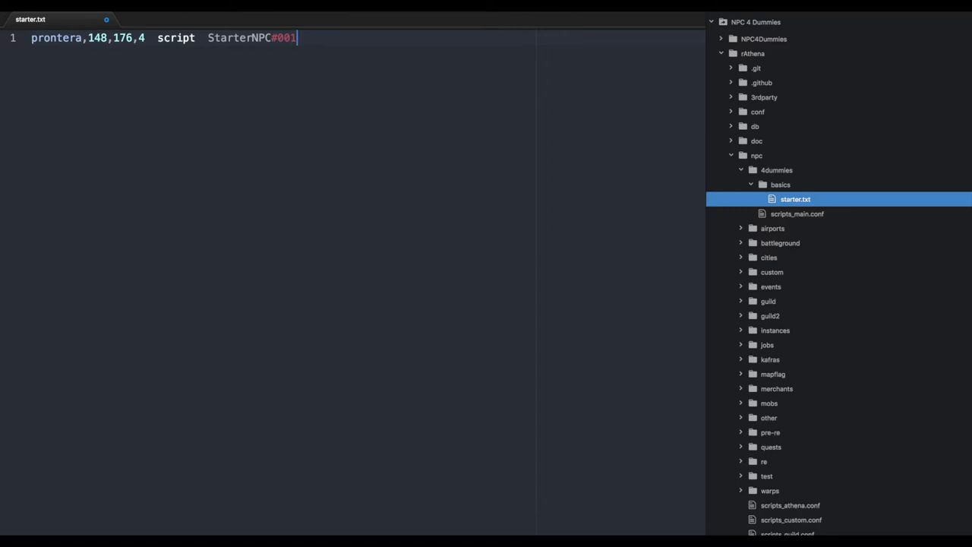
pyautogui.doubleClick(283, 38)
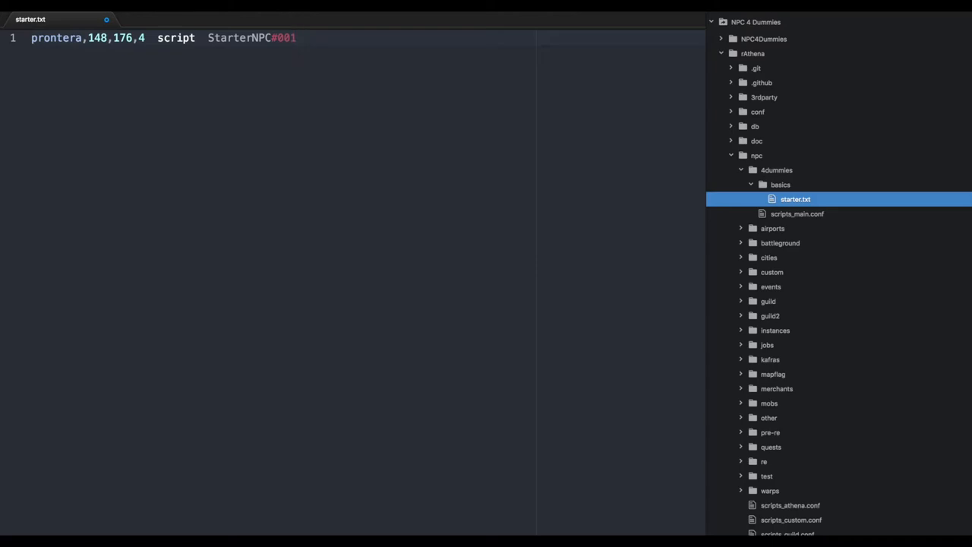
pyautogui.doubleClick(262, 38)
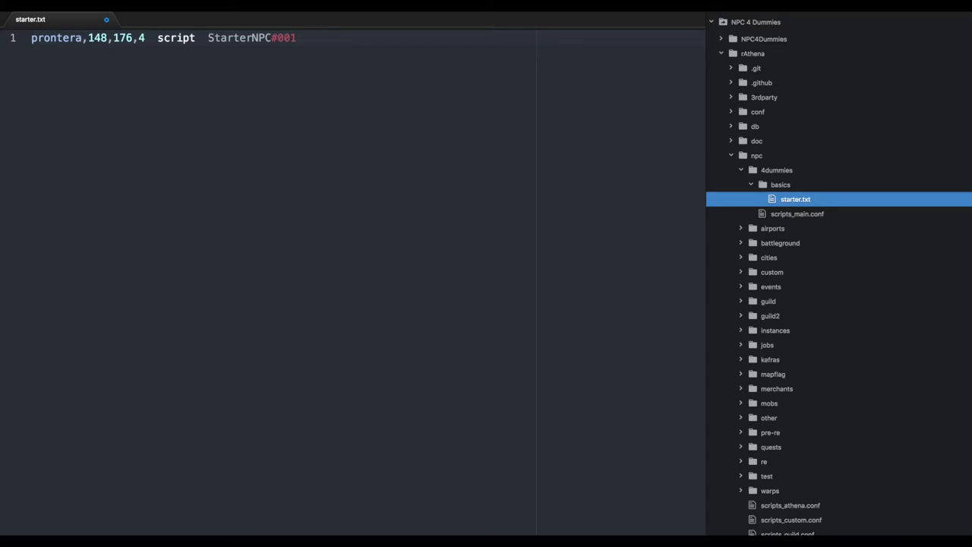
# Step: Finish the header with sprite 88 and an empty brace block split onto separate lines
pyautogui.write('88')
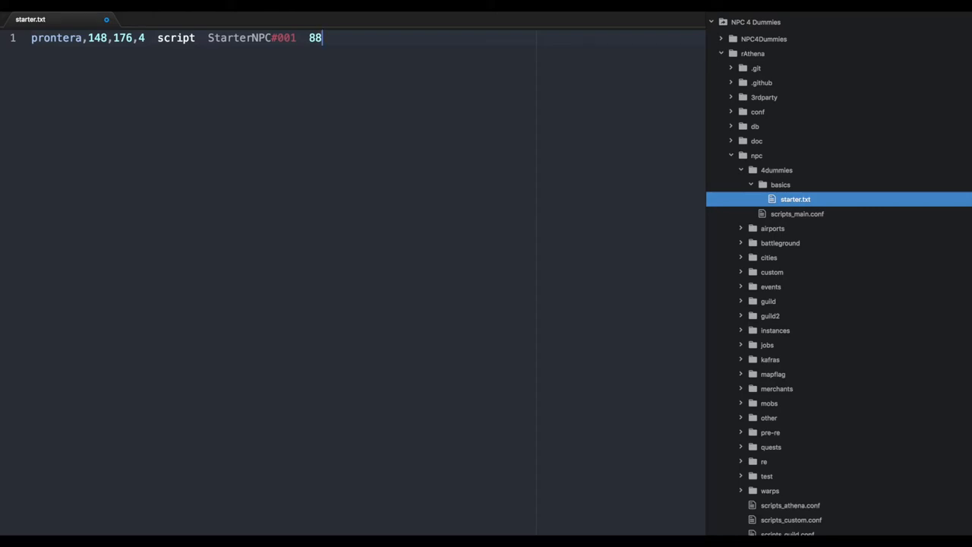
pyautogui.write(',')
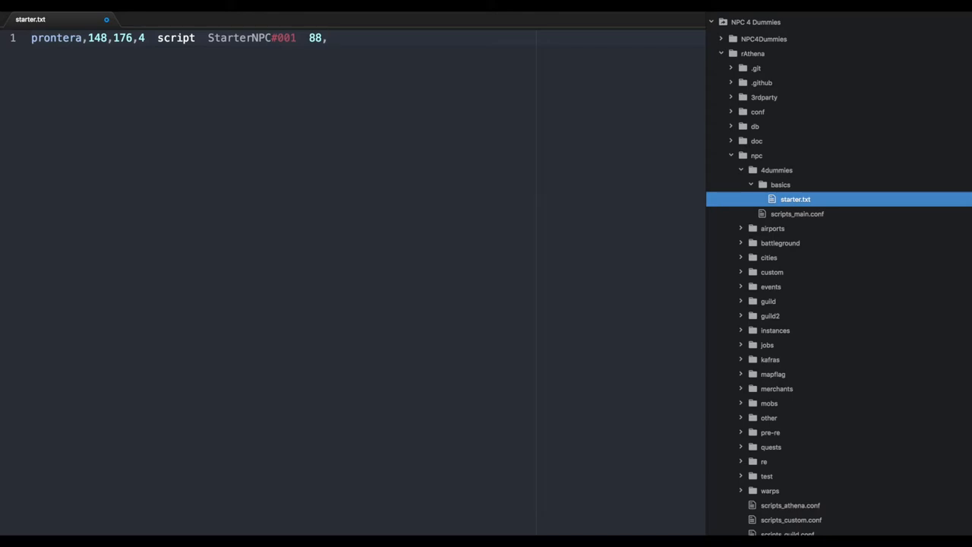
pyautogui.write('{}')
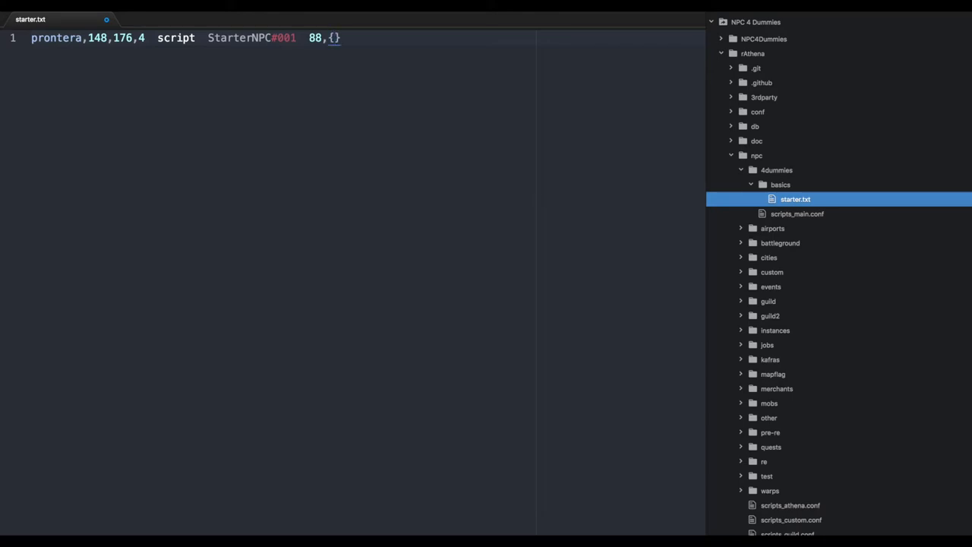
pyautogui.press('Enter')
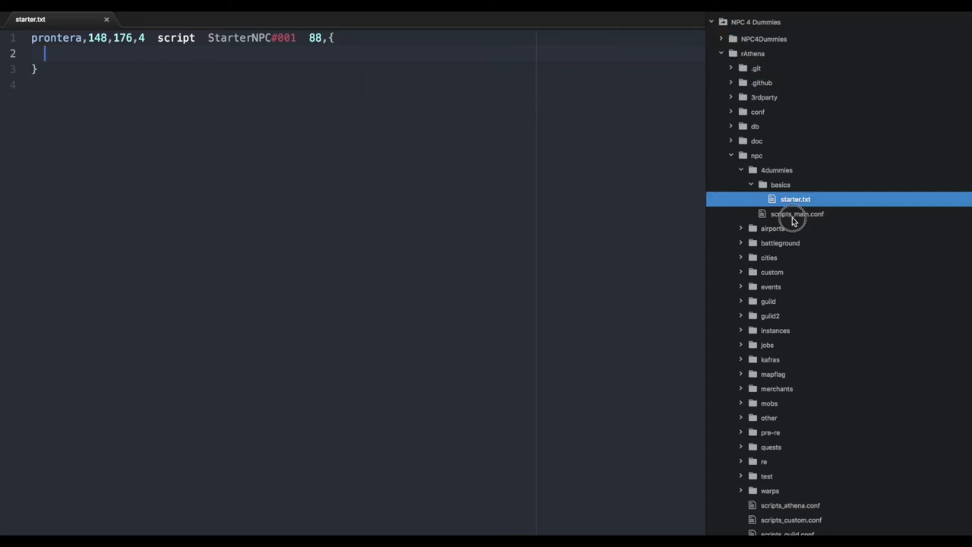
# Step: Add a '// Starter NPC' comment and an npc: line loading npc/4dummies/basics/starter.txt to scripts_main.conf
pyautogui.click(793, 214)
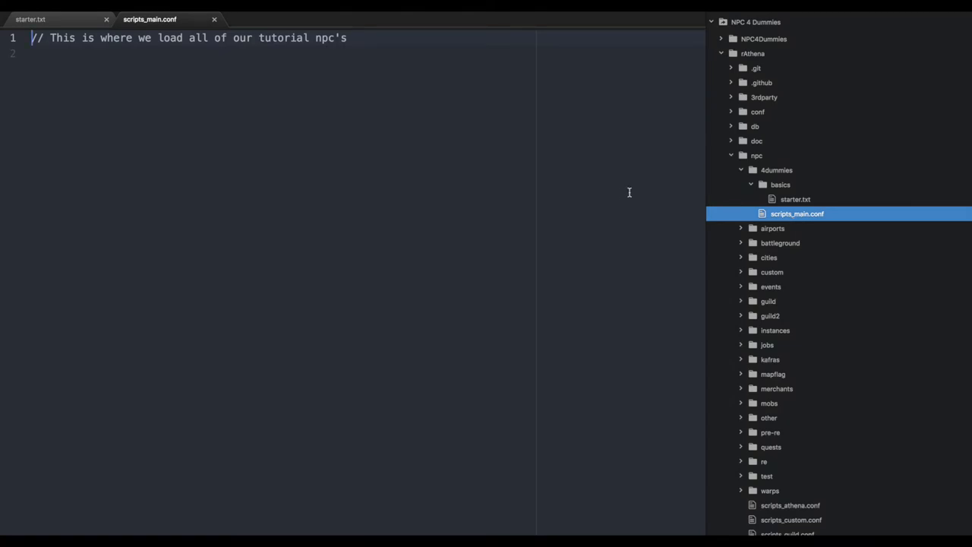
pyautogui.click(32, 60)
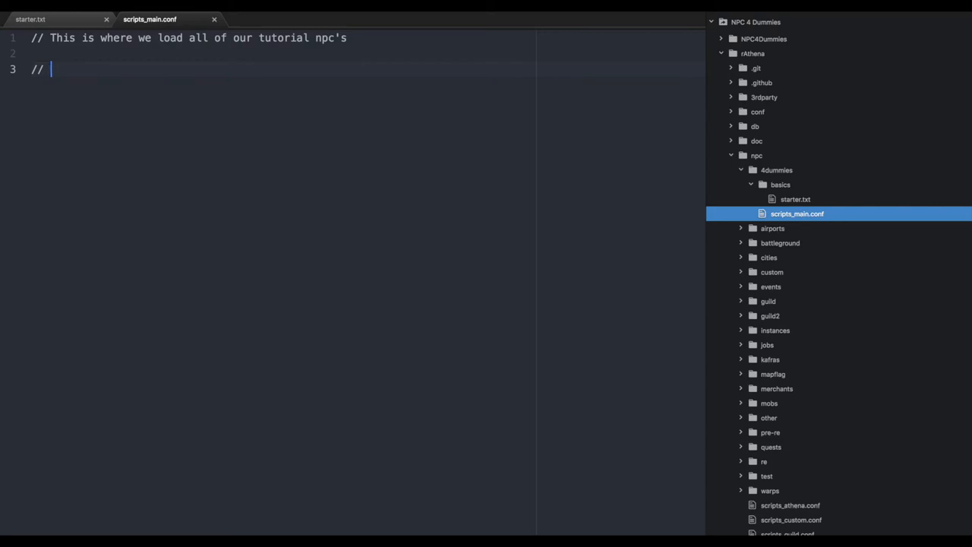
pyautogui.write('Starter NPC')
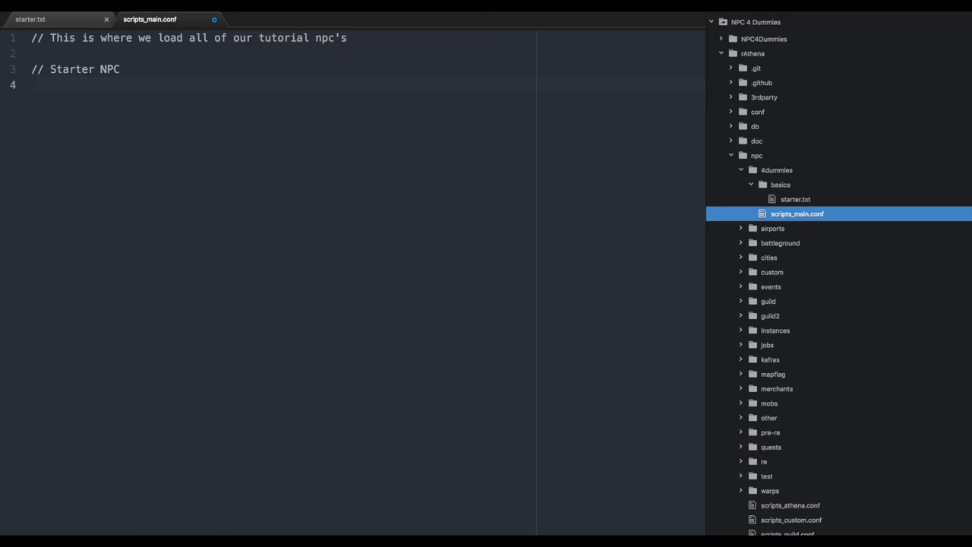
pyautogui.write('npc:')
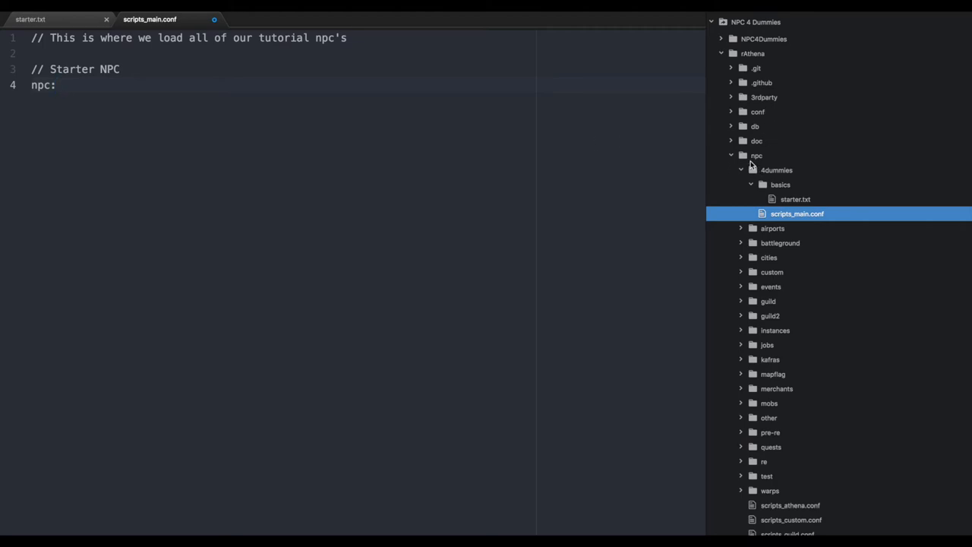
pyautogui.write('npc/4')
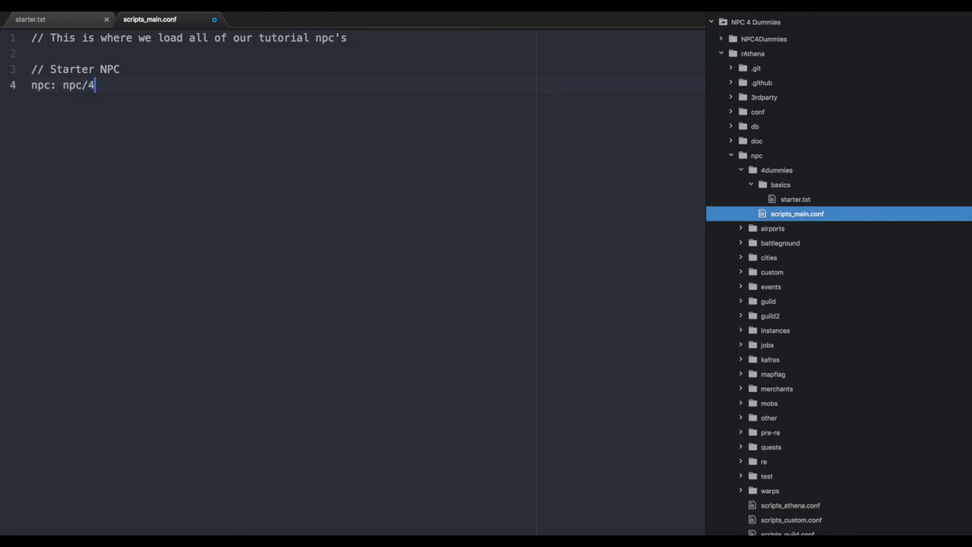
pyautogui.write('dummies/basics/starter.txt')
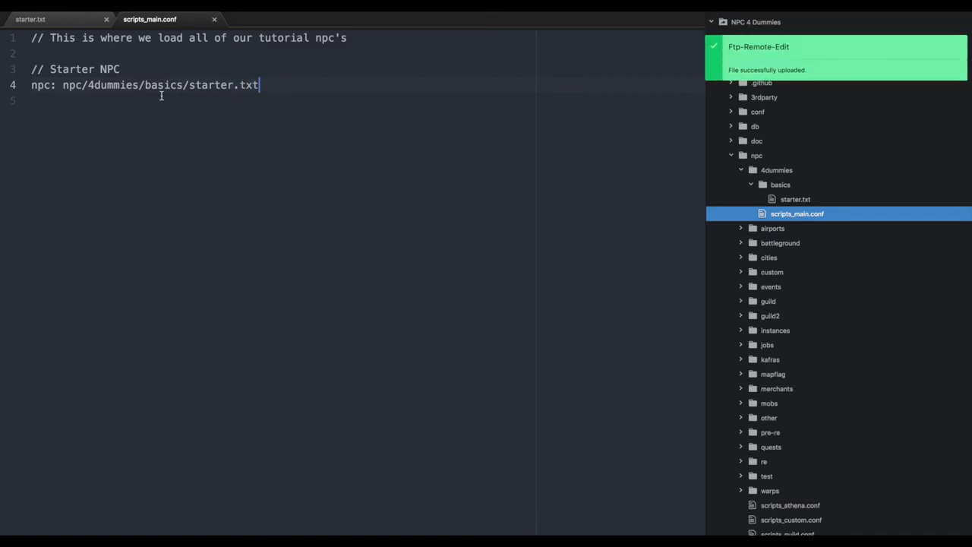
pyautogui.moveTo(723, 164)
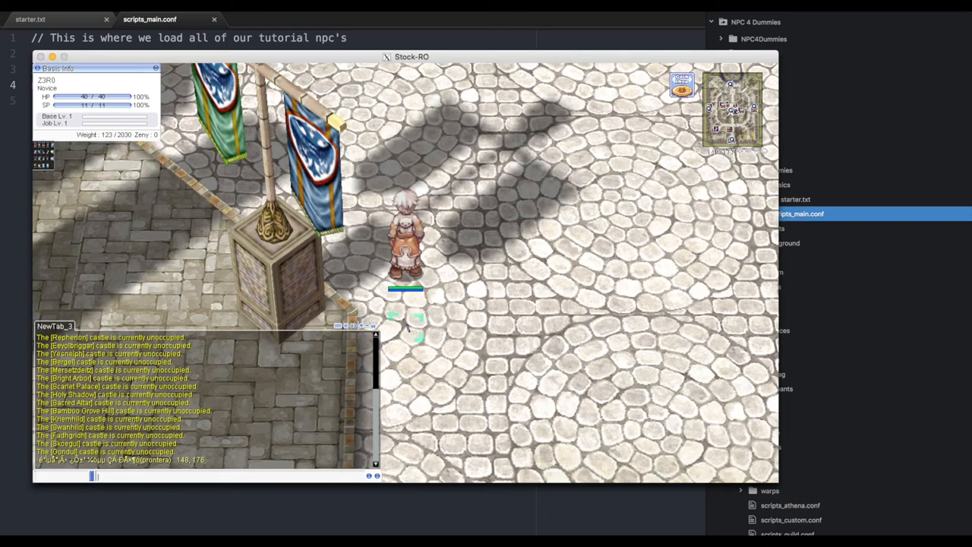
pyautogui.moveTo(410, 330)
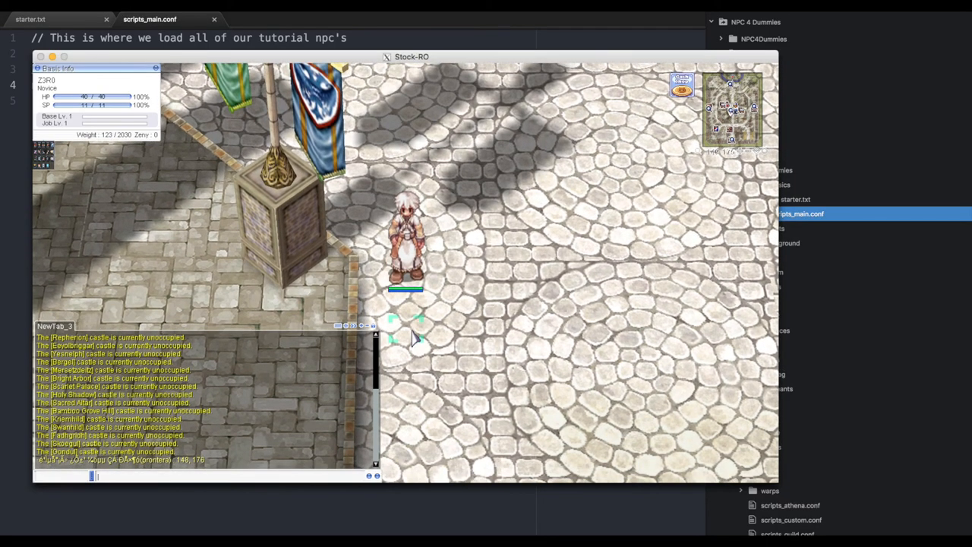
pyautogui.write('@reload')
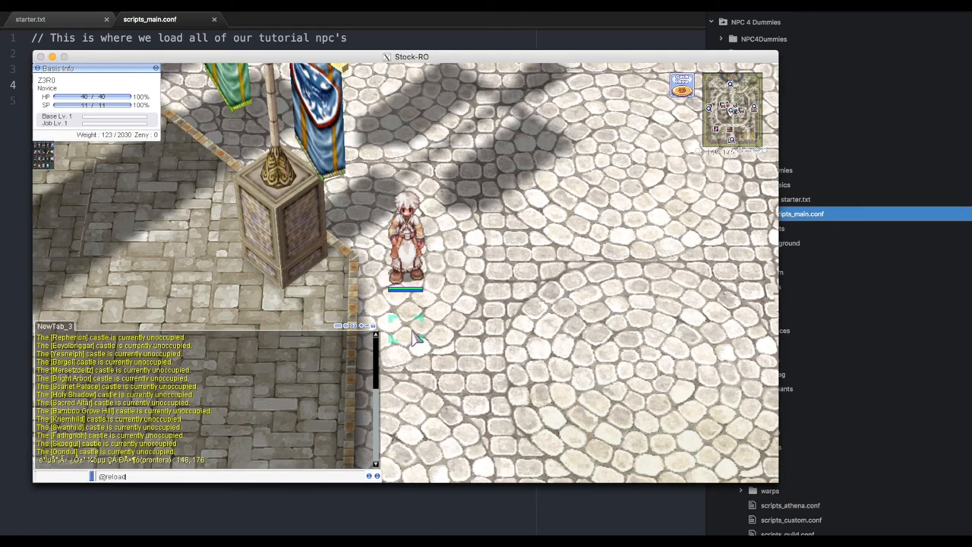
pyautogui.write('script')
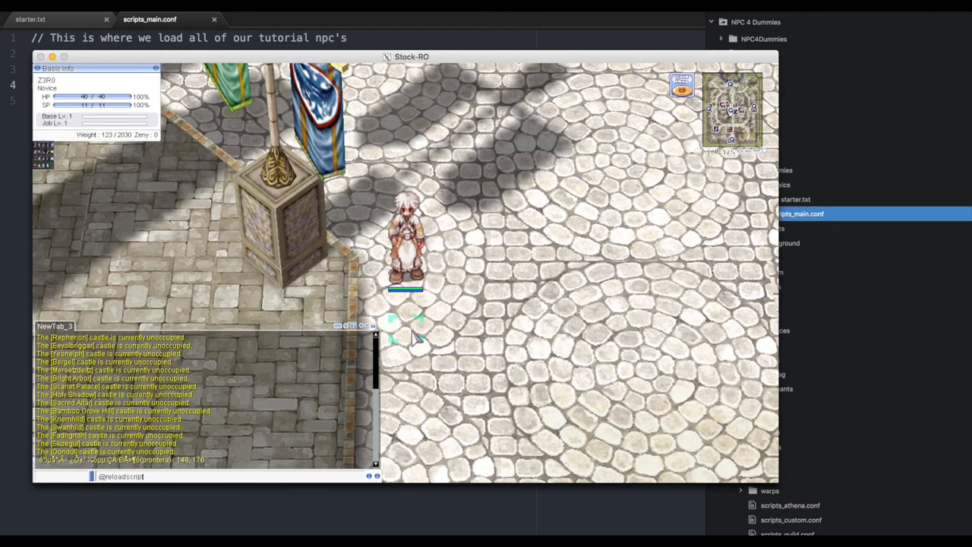